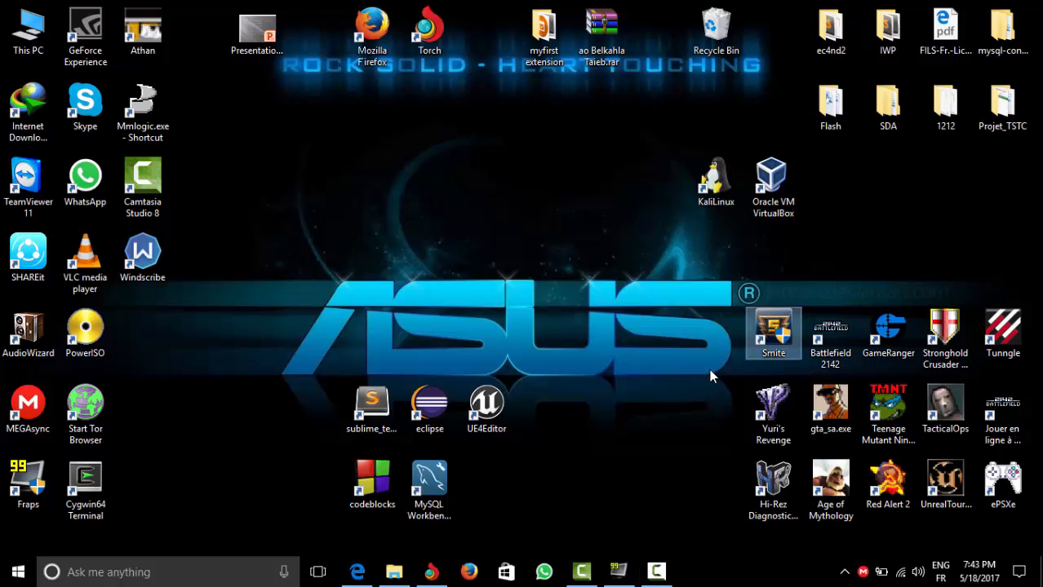
pyautogui.moveTo(666, 387)
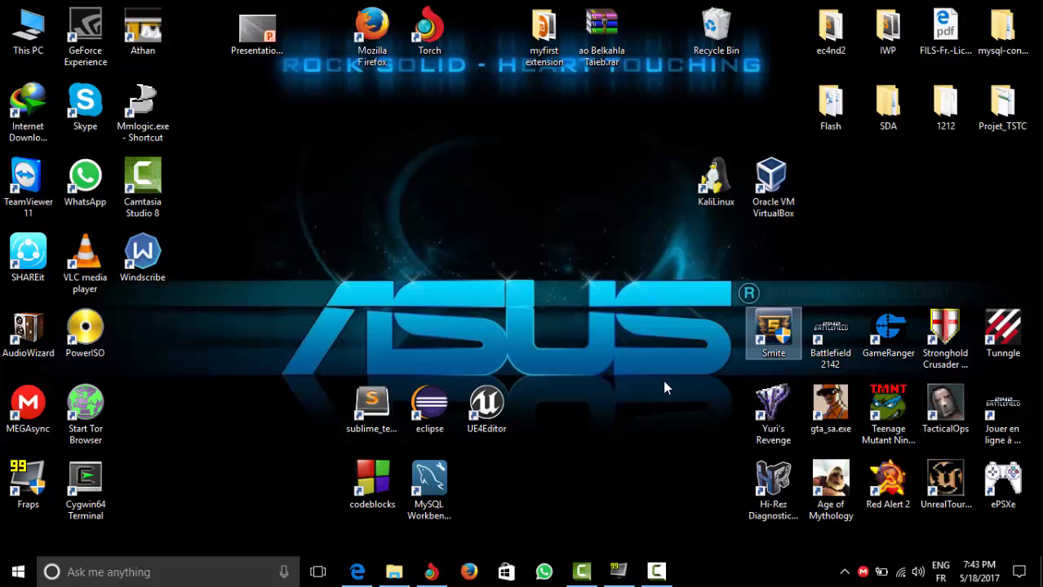
pyautogui.moveTo(829, 403)
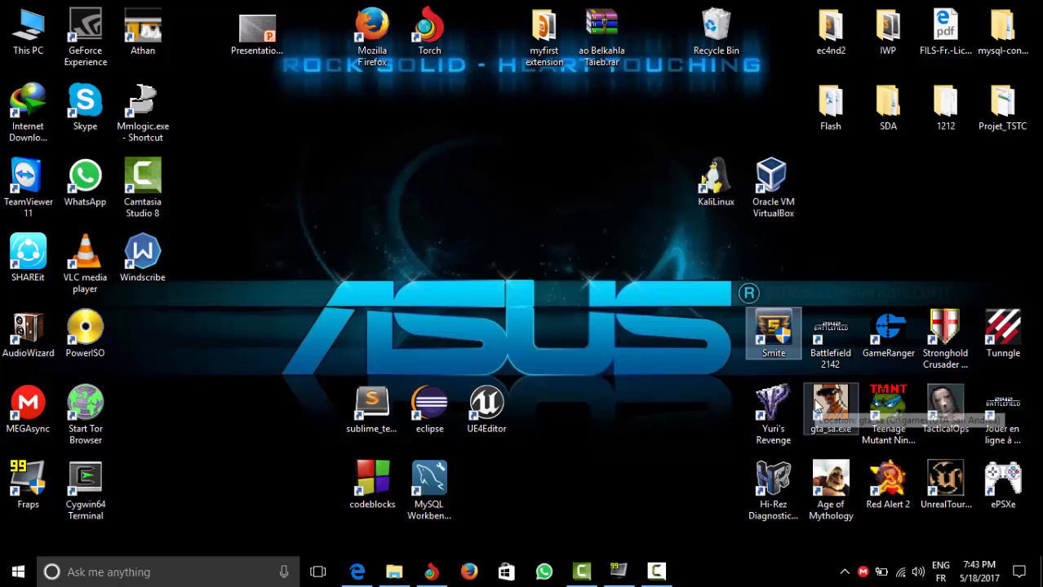
pyautogui.moveTo(830, 404)
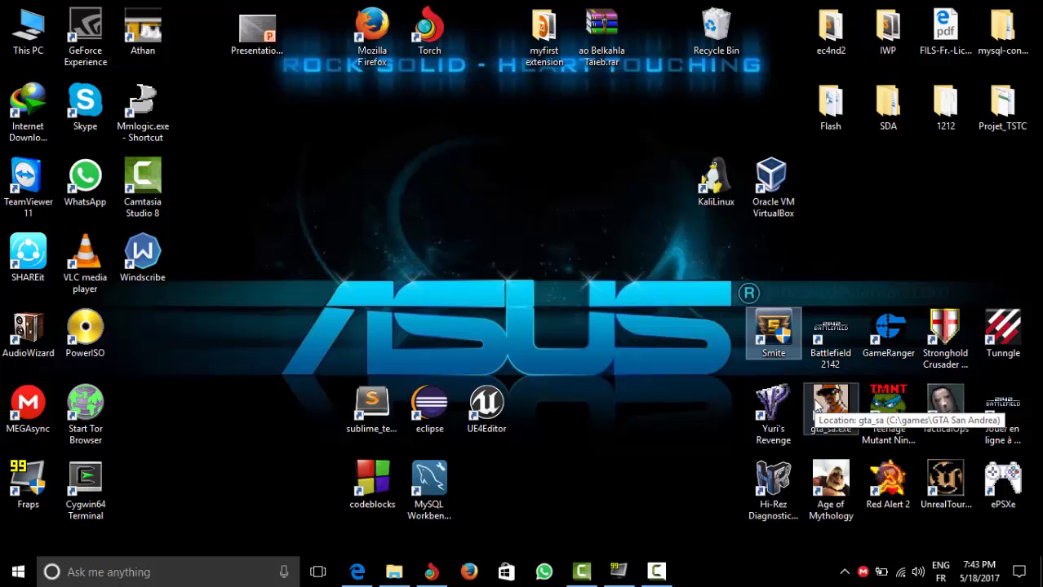
pyautogui.moveTo(747, 390)
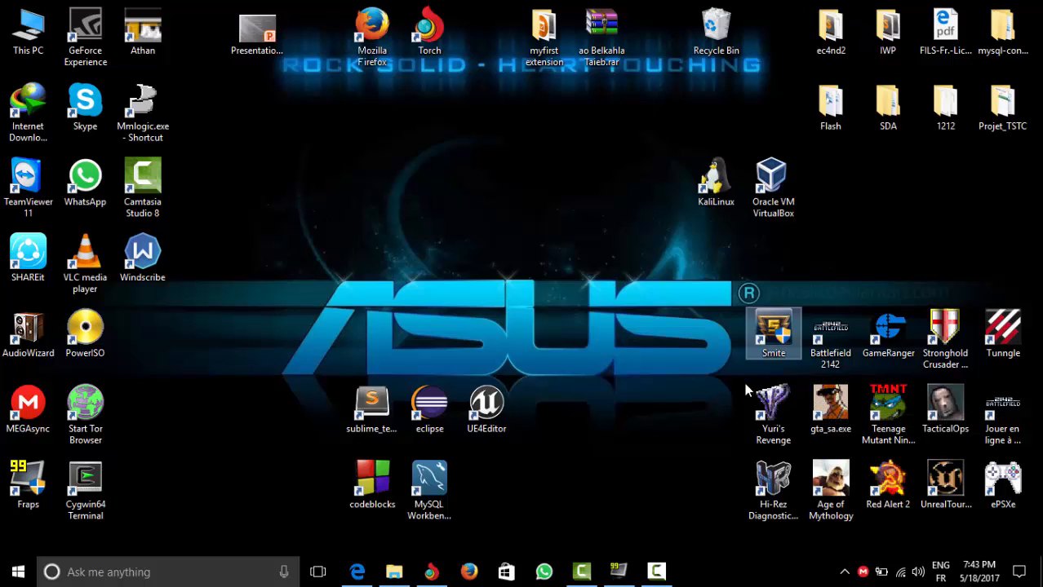
pyautogui.moveTo(543, 305)
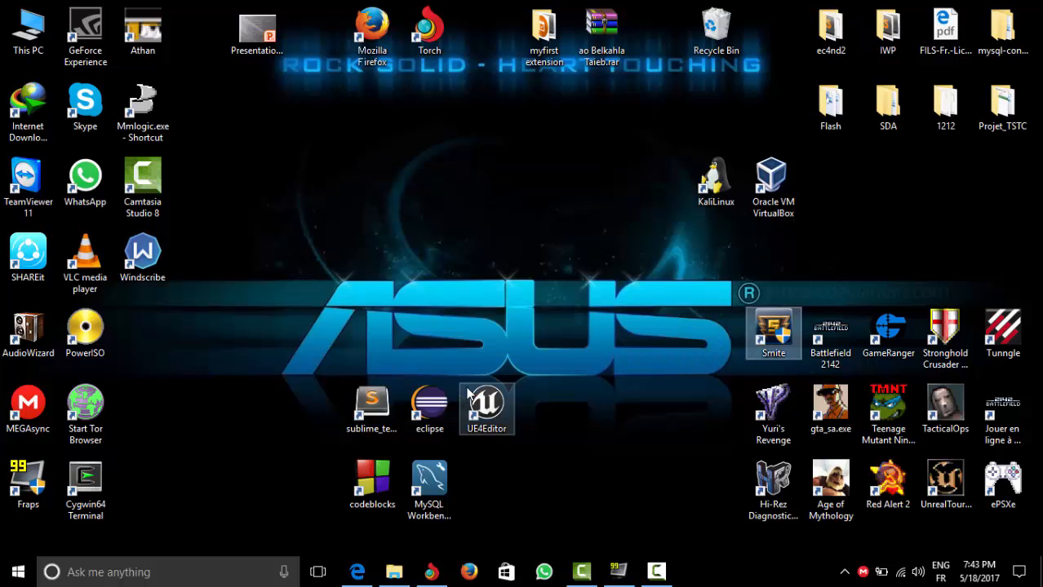
pyautogui.moveTo(476, 392)
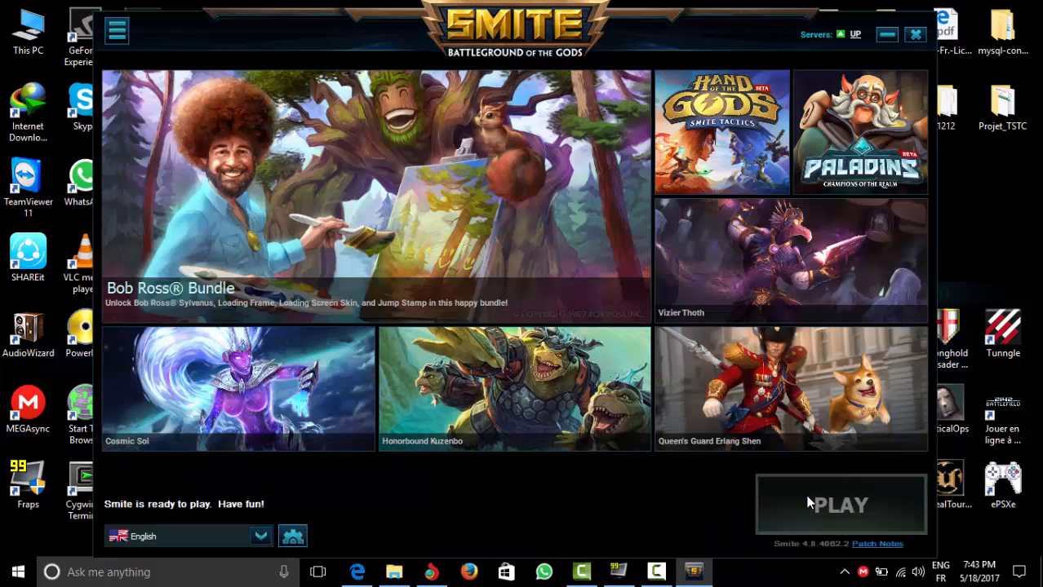
# Step: Start Smite from the launcher and request to quit after 'Unable to connect to server' appears
pyautogui.click(841, 504)
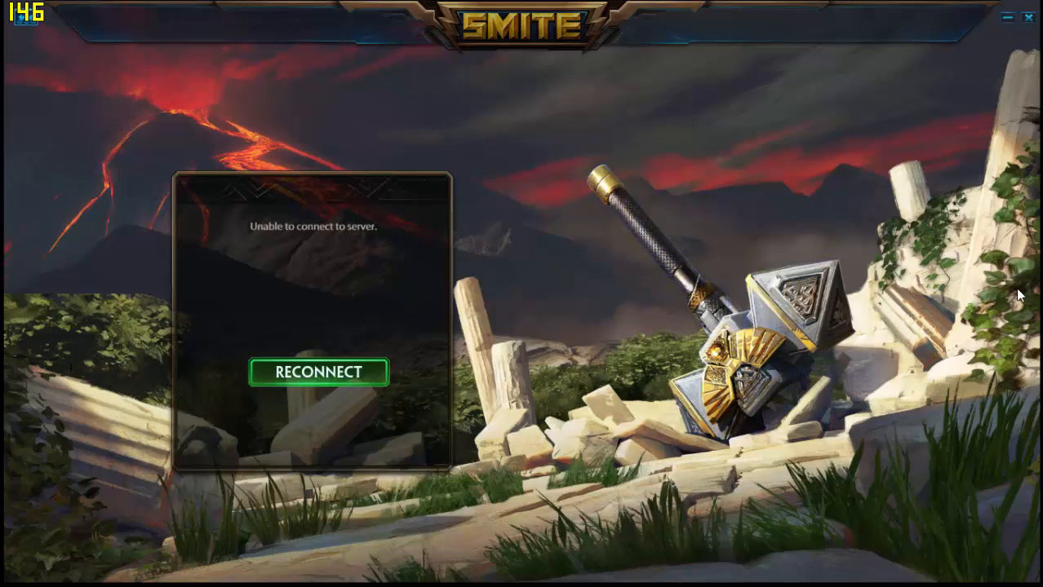
pyautogui.click(1028, 18)
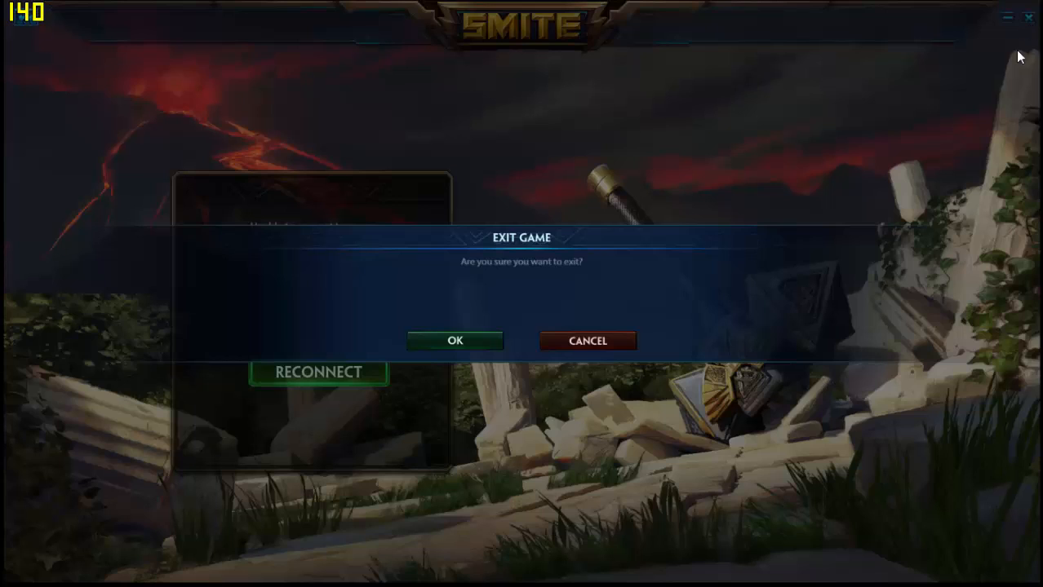
pyautogui.moveTo(722, 537)
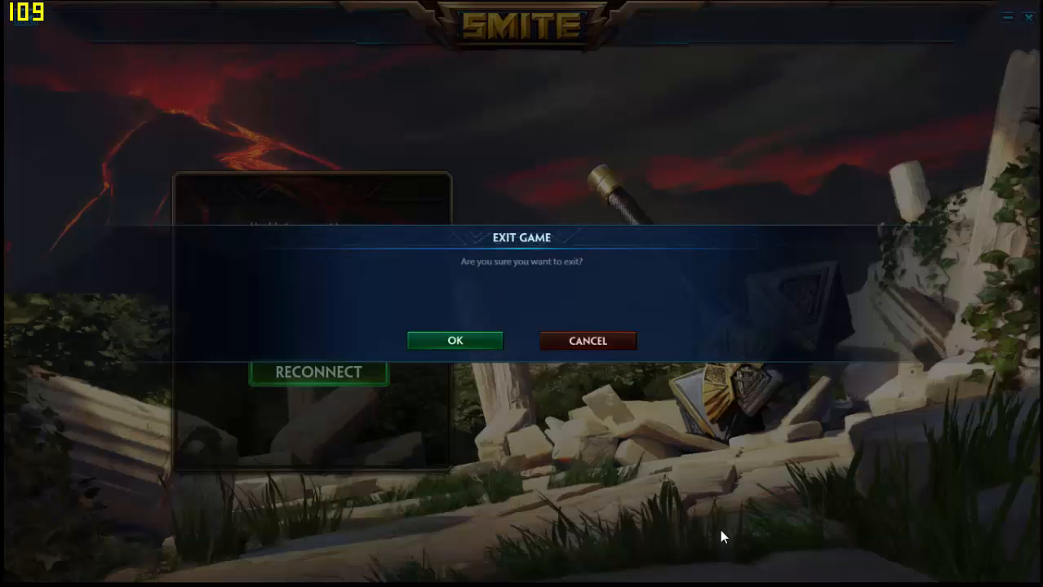
# Step: Search for and bring up the Windows Services list from the taskbar
pyautogui.click(454, 340)
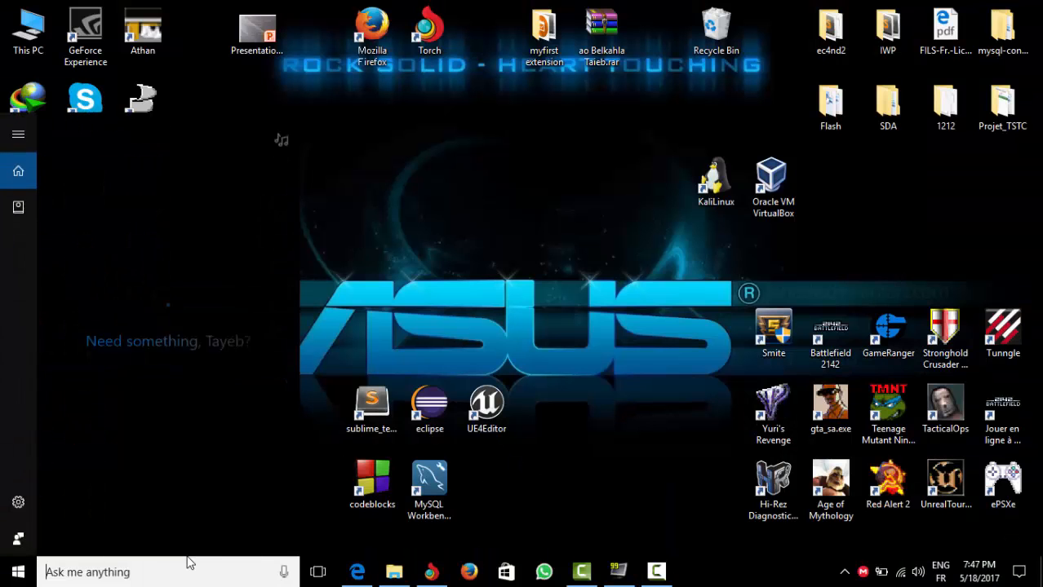
pyautogui.write('servo')
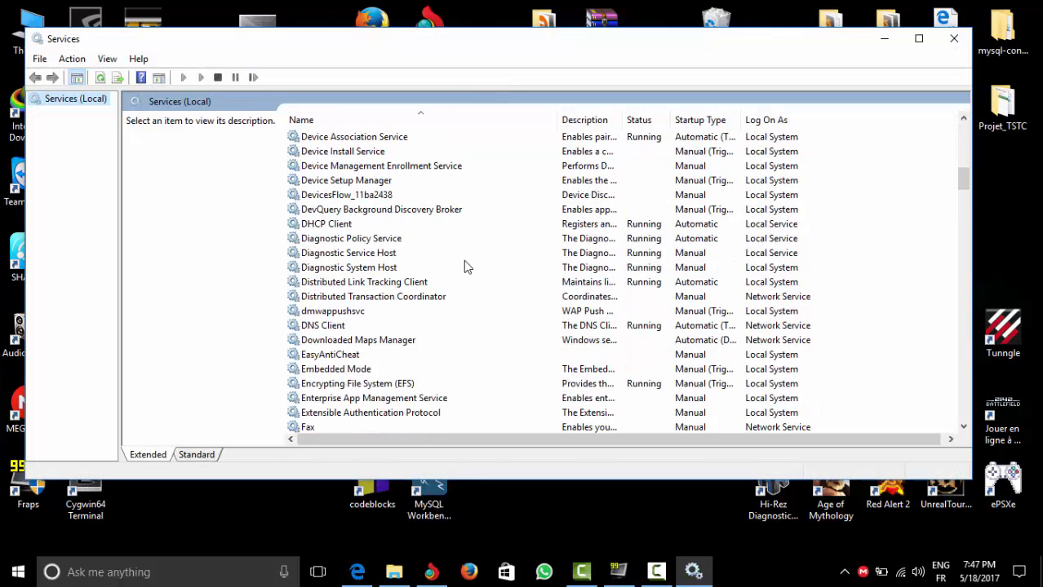
pyautogui.scroll(-3)
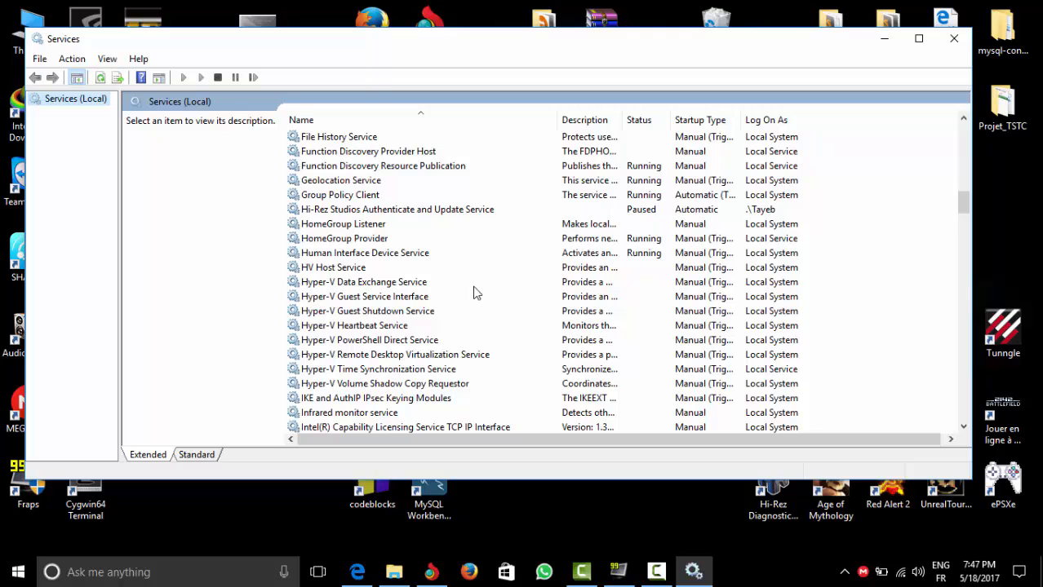
pyautogui.moveTo(381, 223)
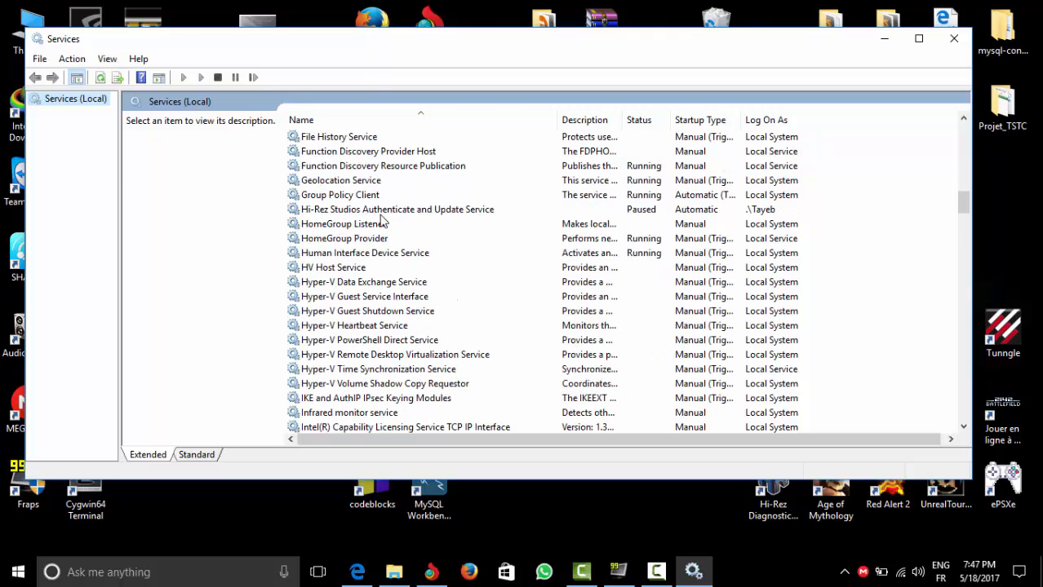
# Step: Start the paused Hi-Rez Studios Authenticate and Update Service and dismiss the progress window
pyautogui.click(397, 209)
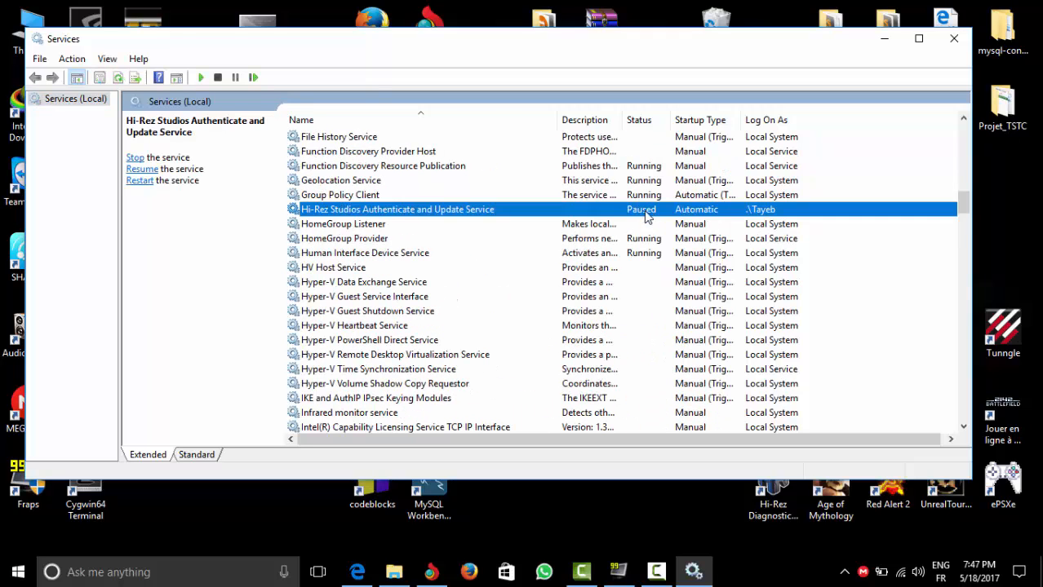
pyautogui.click(134, 157)
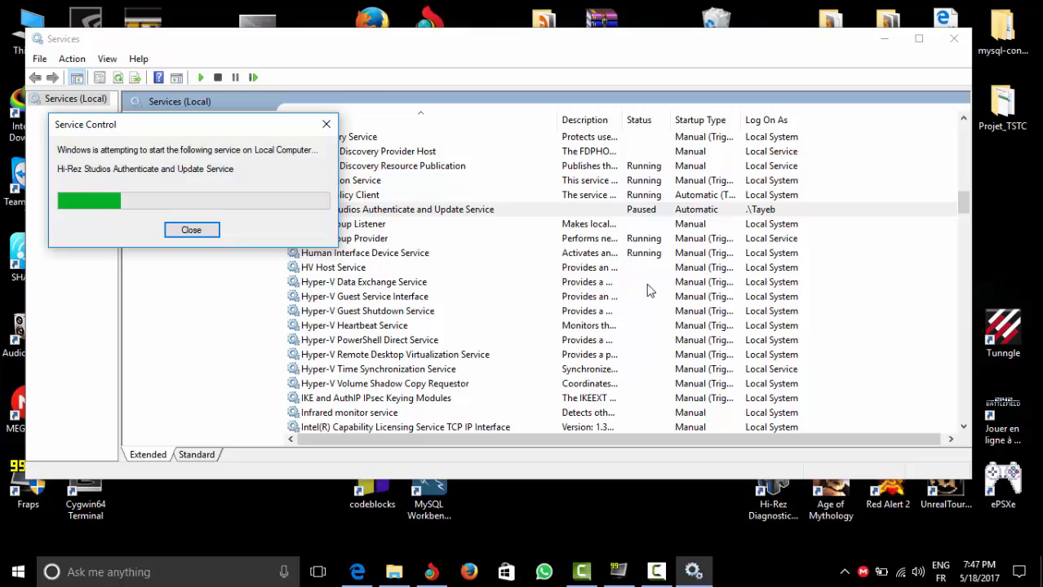
pyautogui.click(191, 230)
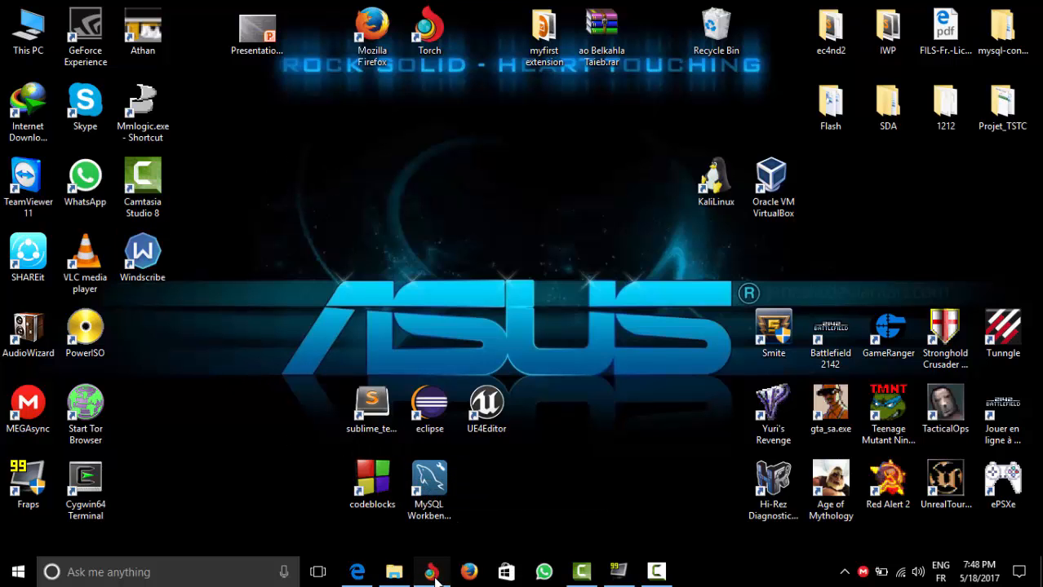
# Step: Download the Windows version of Windscribe from its download page in Chrome
pyautogui.click(432, 571)
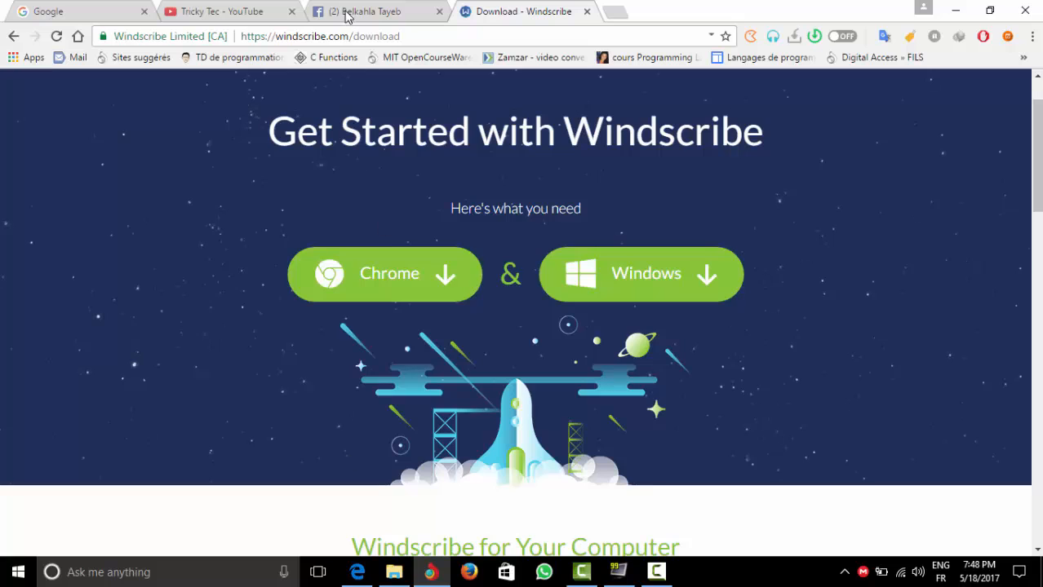
pyautogui.moveTo(395, 215)
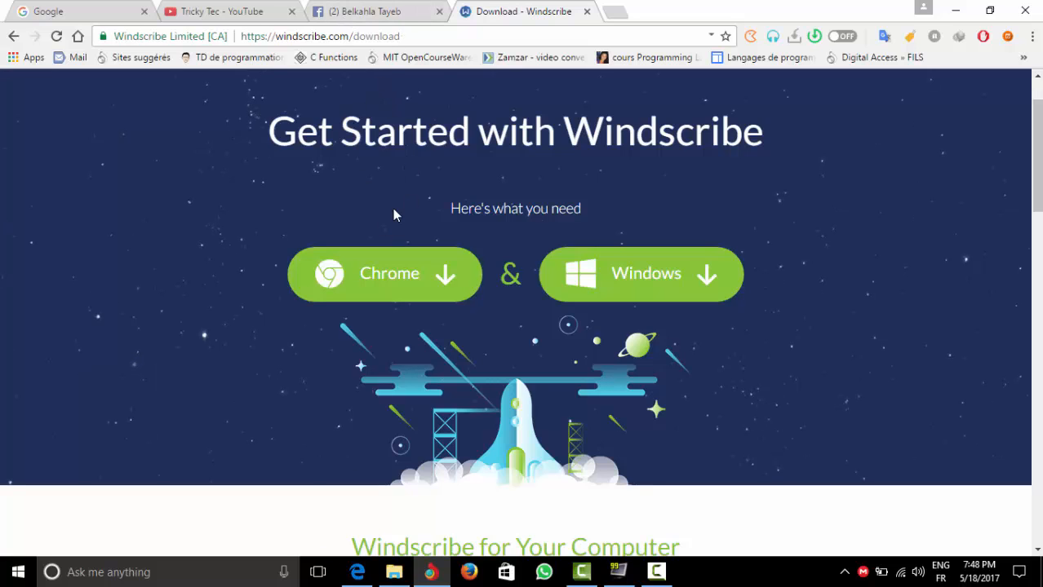
pyautogui.moveTo(401, 191)
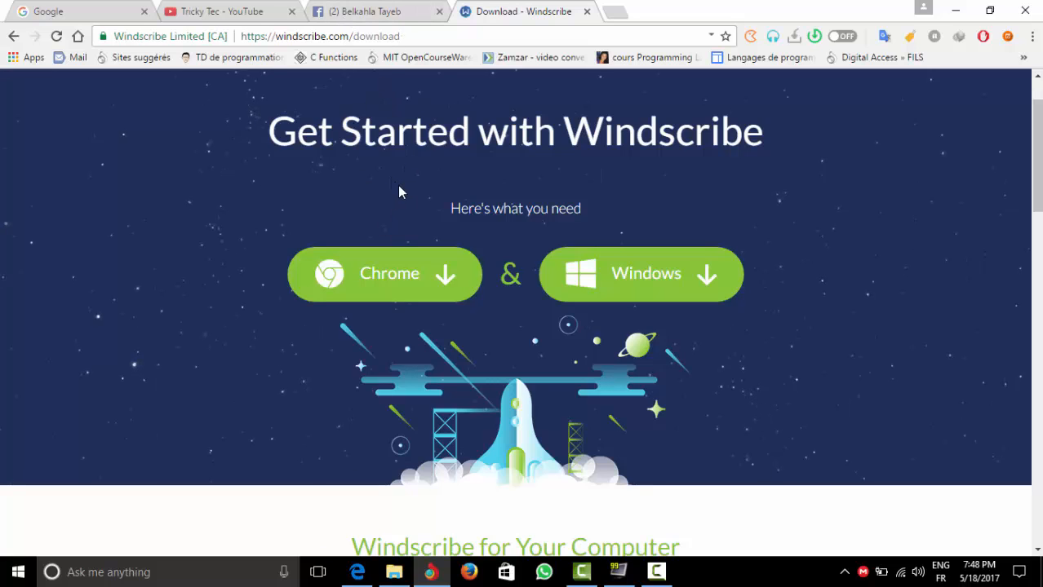
pyautogui.scroll(-3)
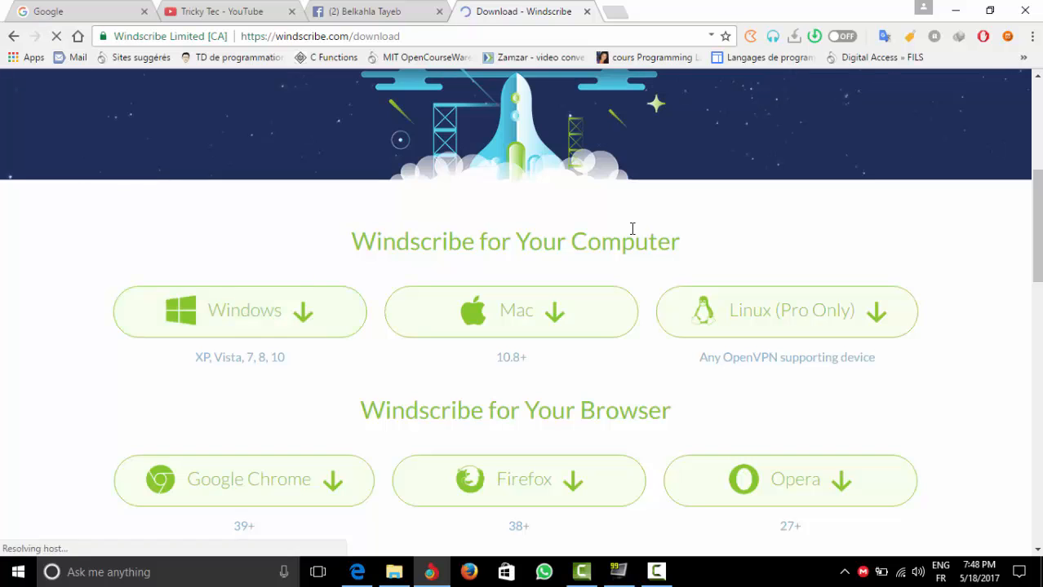
pyautogui.moveTo(597, 419)
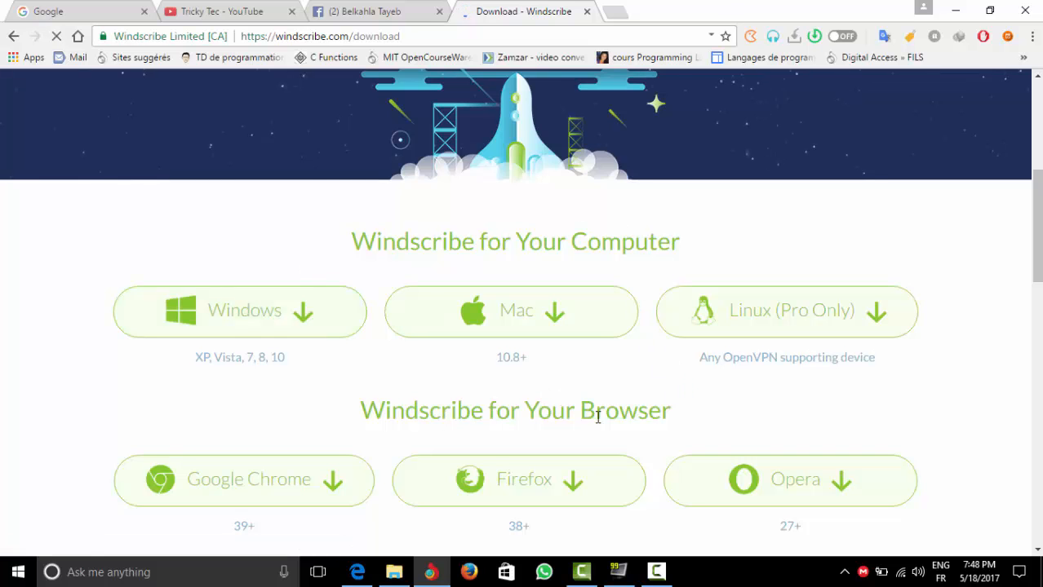
pyautogui.scroll(3)
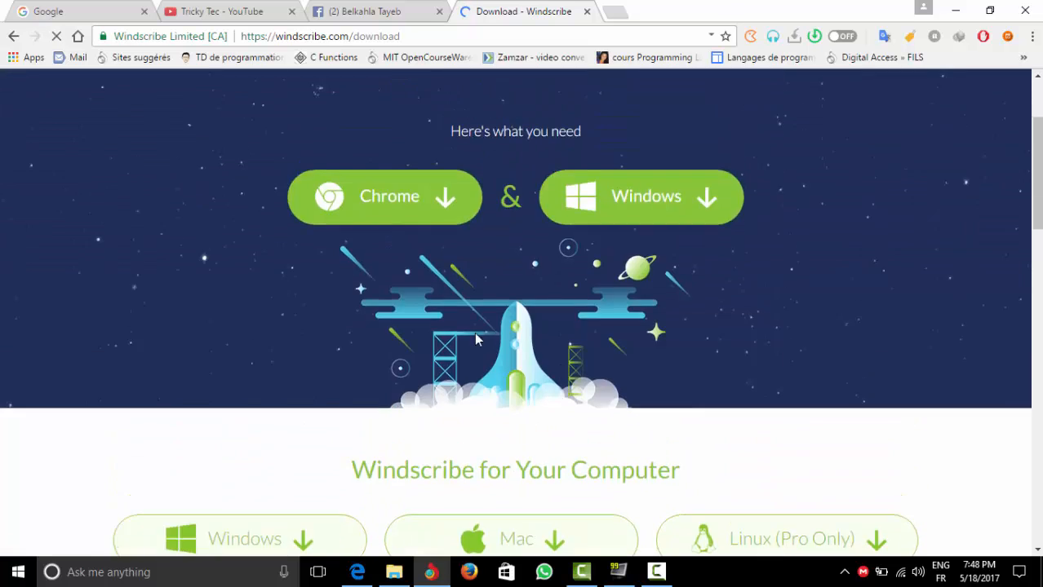
pyautogui.click(640, 195)
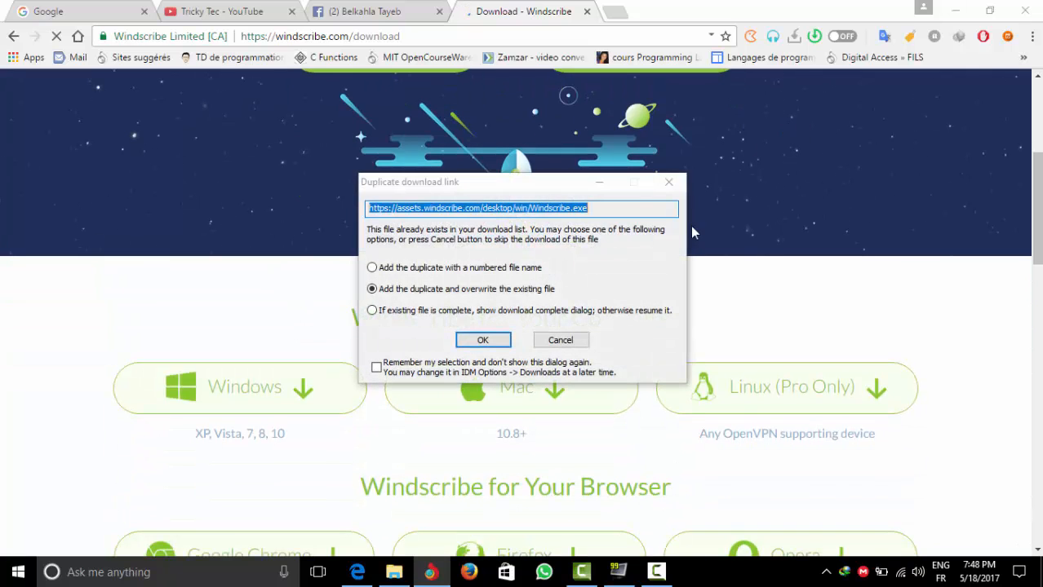
# Step: Overwrite the previous installer, start the download, and select the Windscribe desktop shortcut
pyautogui.click(482, 339)
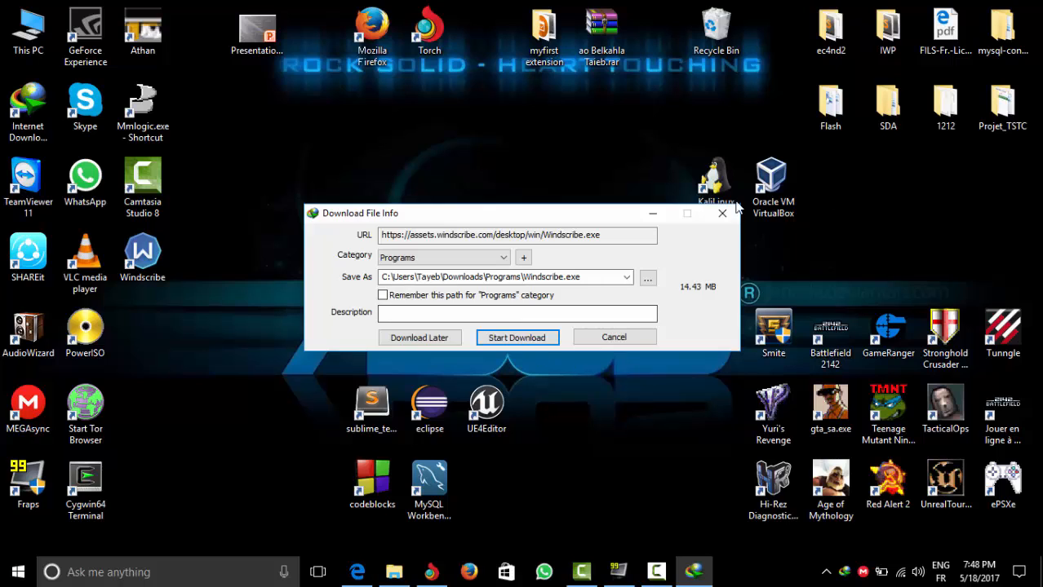
pyautogui.click(517, 338)
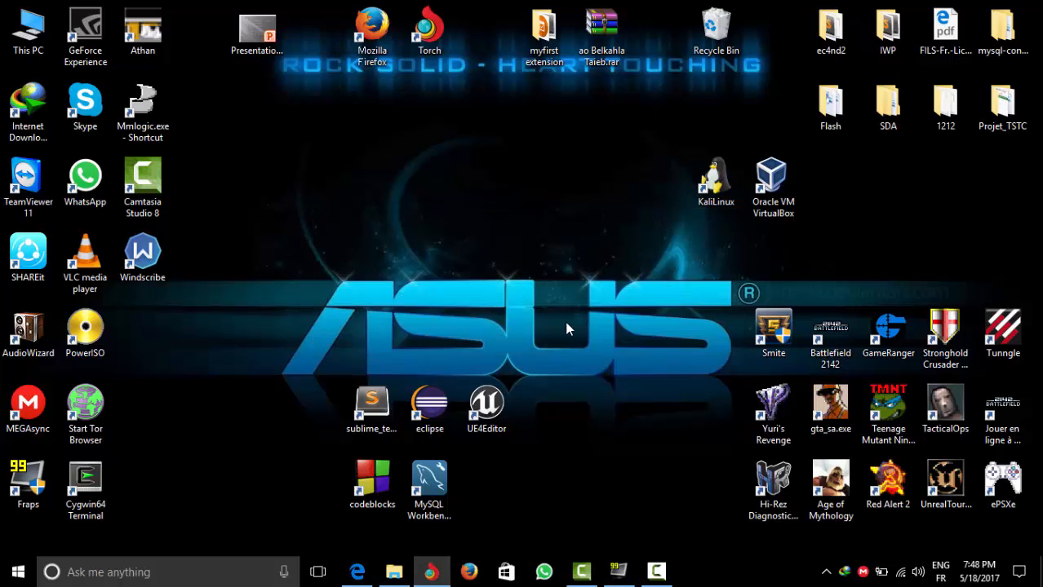
pyautogui.moveTo(247, 287)
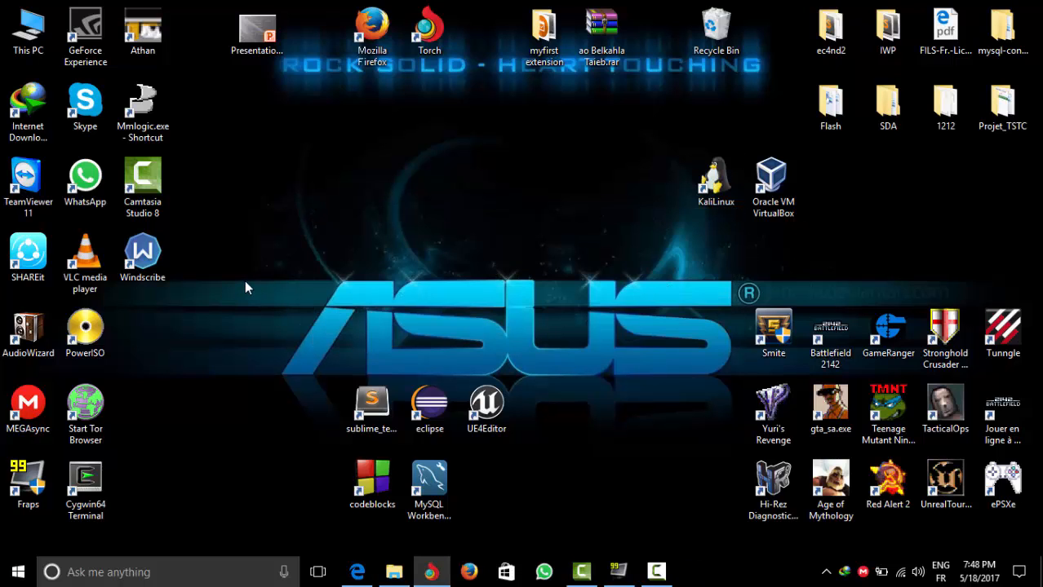
pyautogui.click(143, 253)
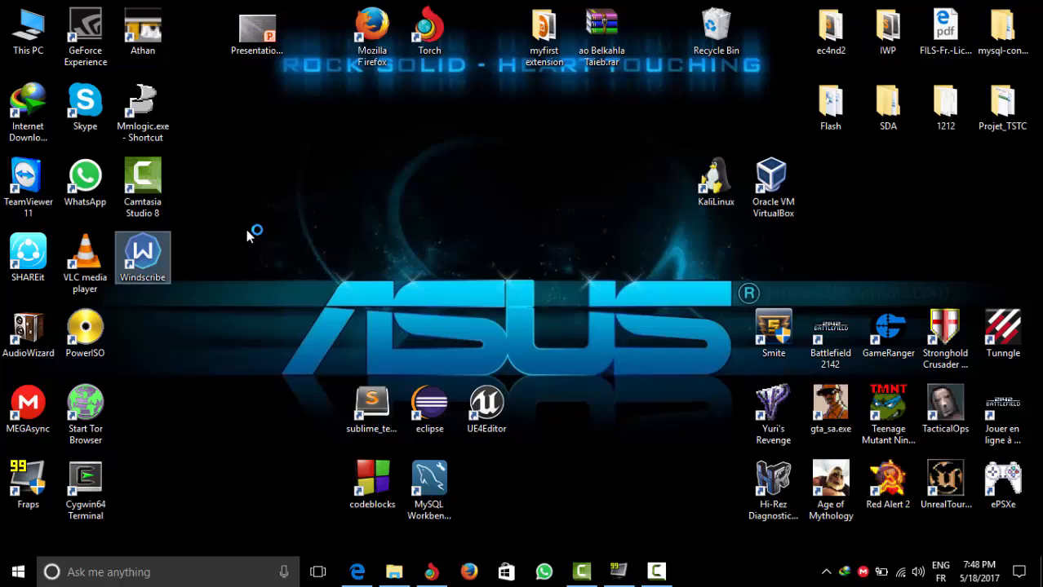
# Step: Launch Windscribe, turn on the VPN to United Kingdom, and minimize the window
pyautogui.doubleClick(142, 251)
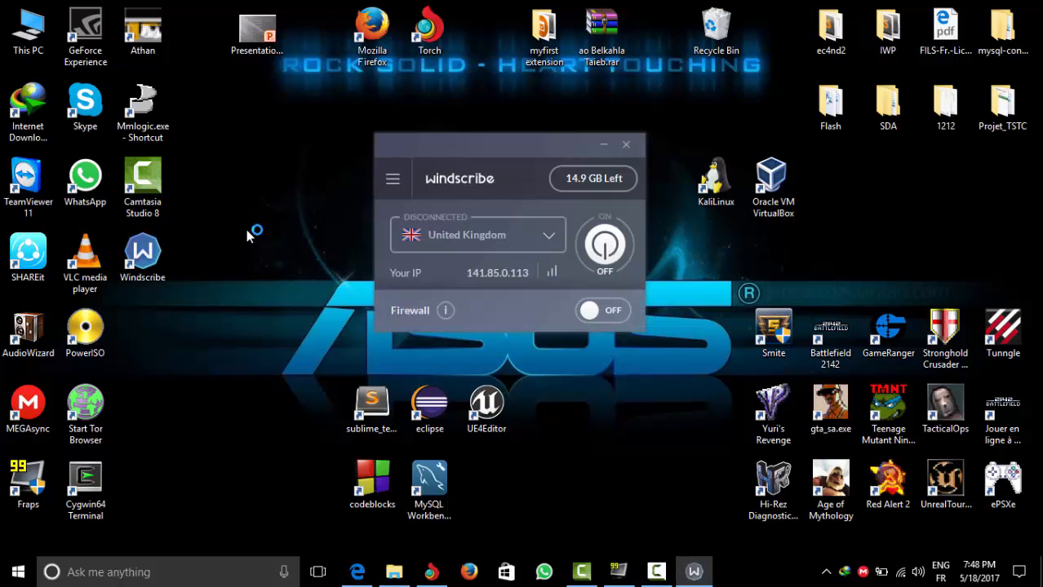
pyautogui.moveTo(273, 212)
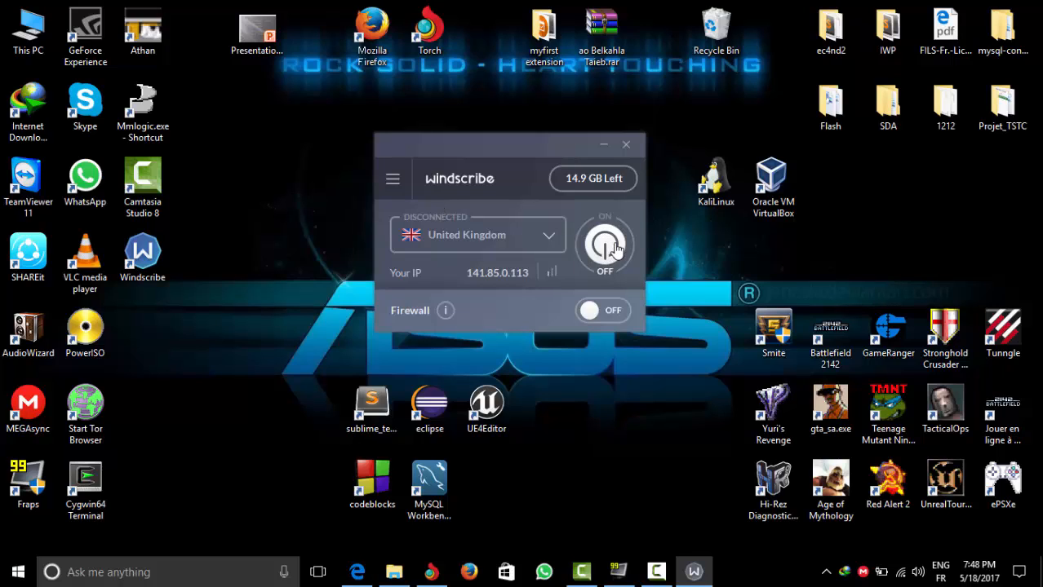
pyautogui.click(604, 244)
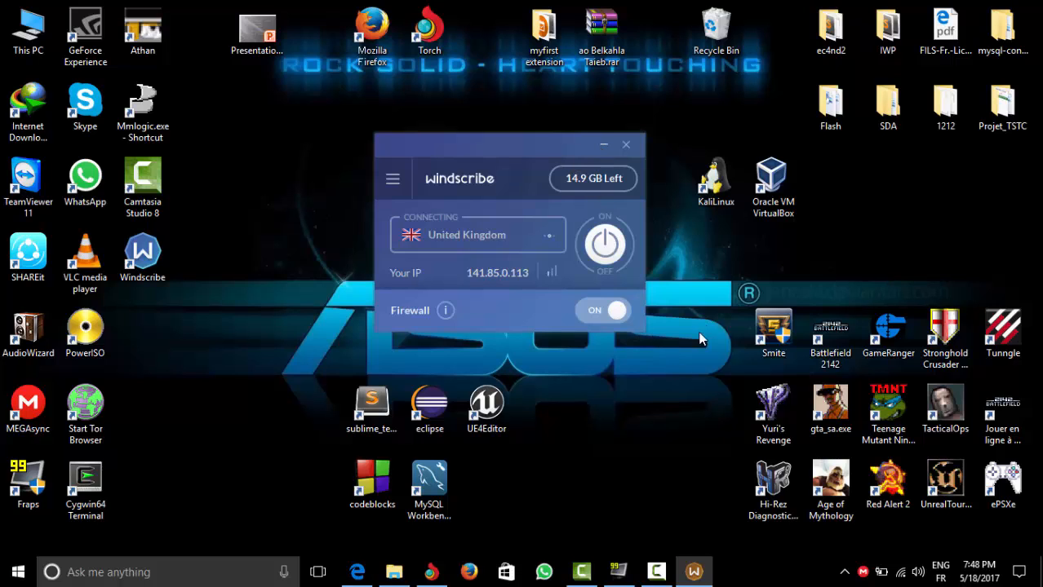
pyautogui.click(603, 245)
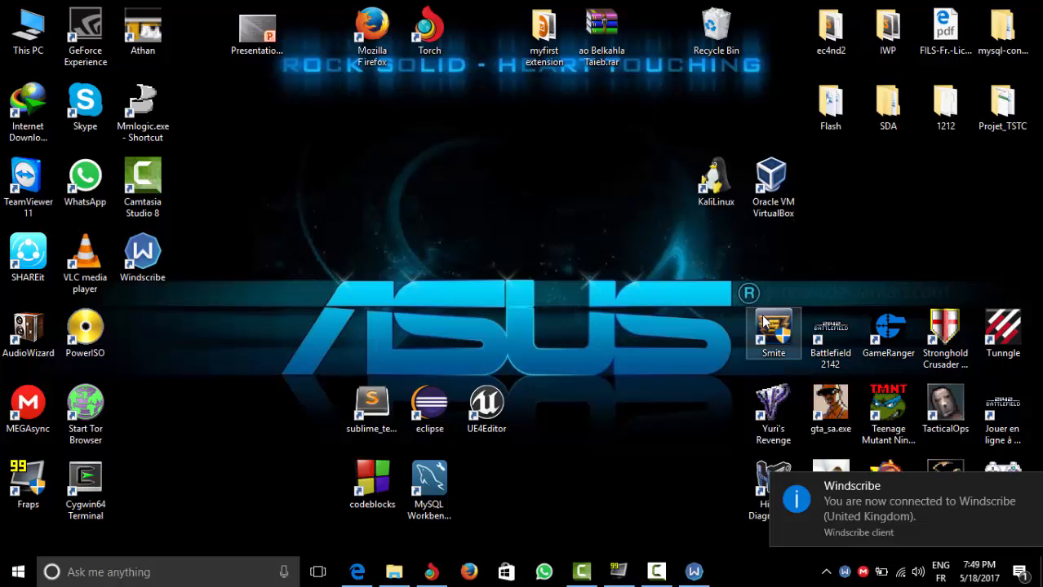
pyautogui.moveTo(635, 426)
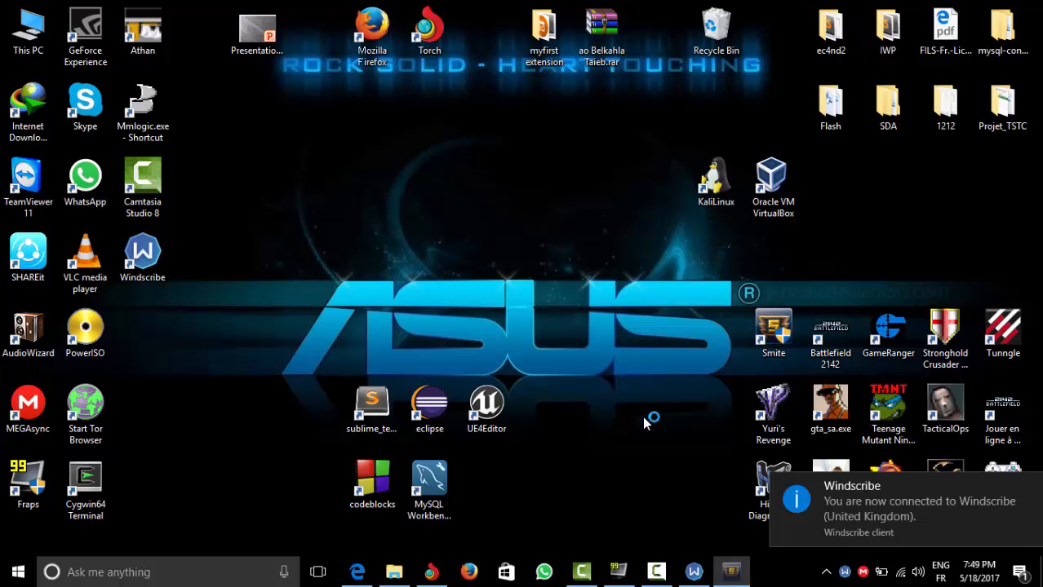
# Step: Reopen the Smite launcher, log in with saved credentials until ready to play, then minimize it
pyautogui.doubleClick(772, 327)
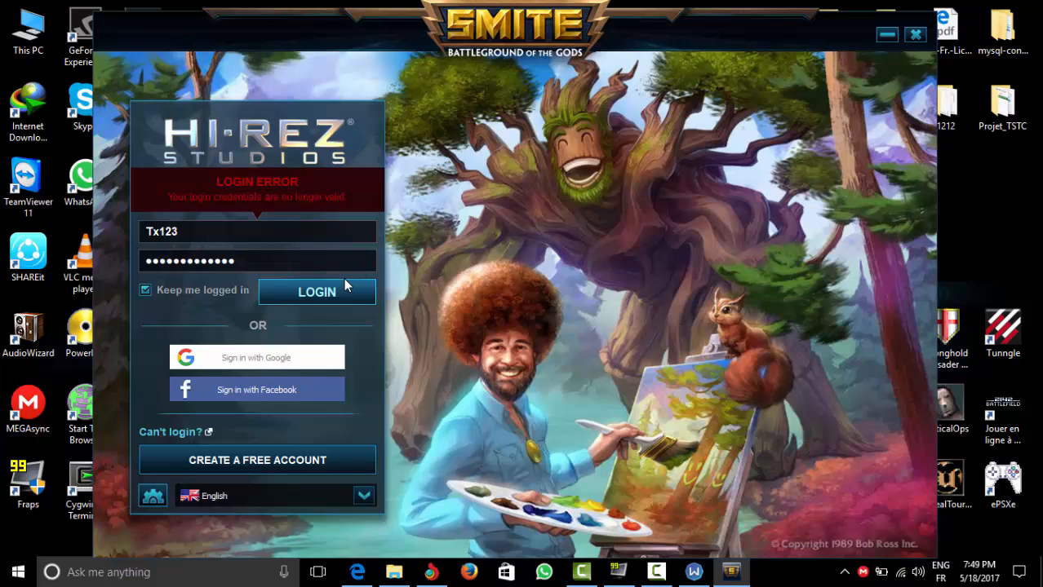
pyautogui.click(316, 292)
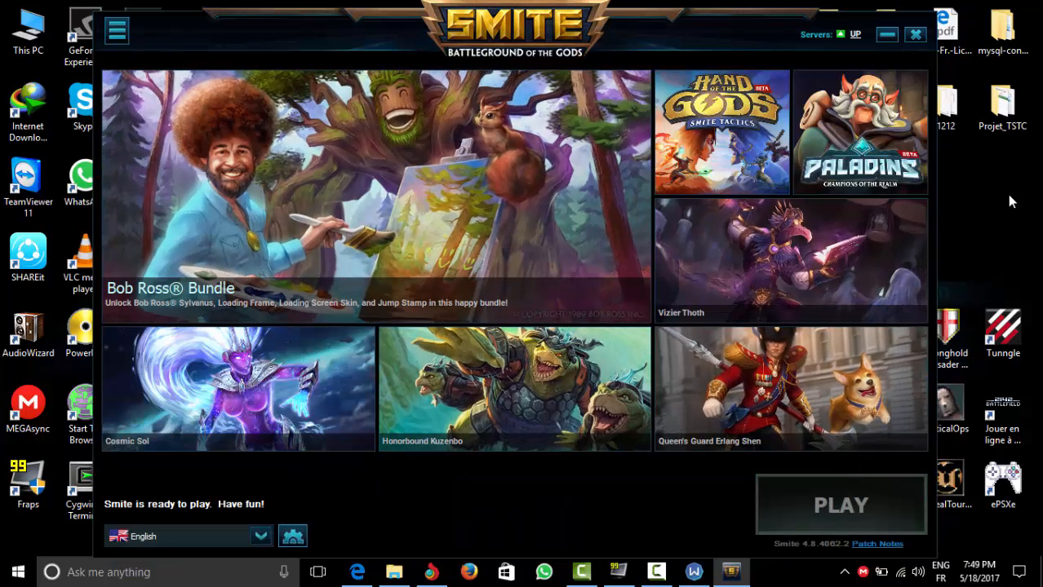
pyautogui.click(841, 505)
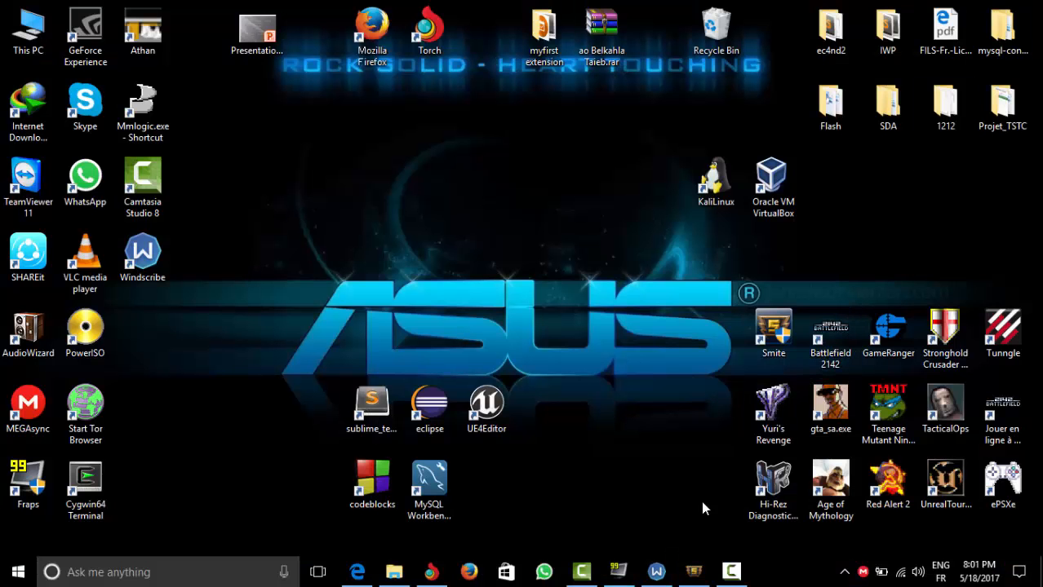
pyautogui.moveTo(721, 456)
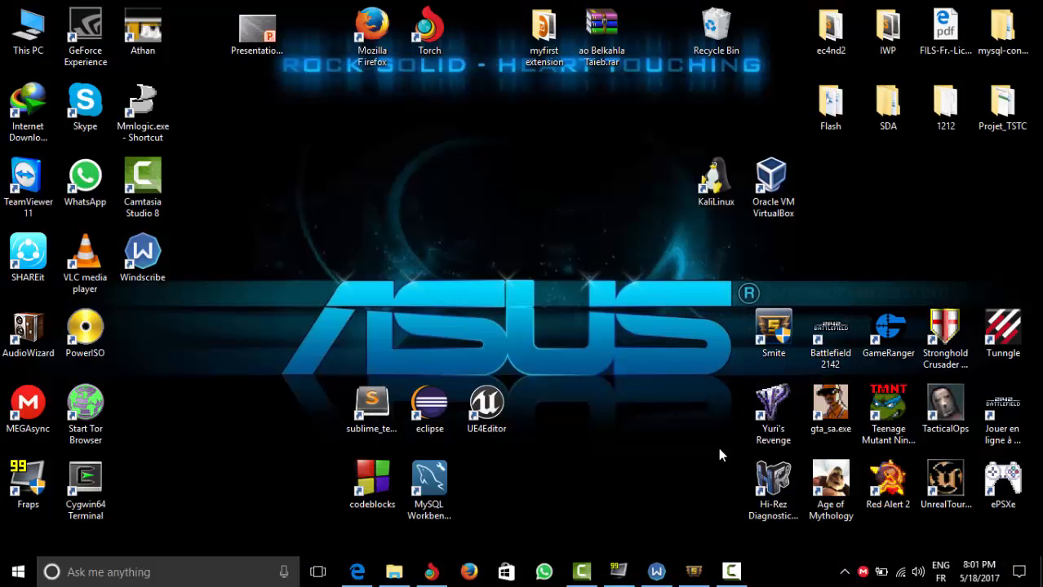